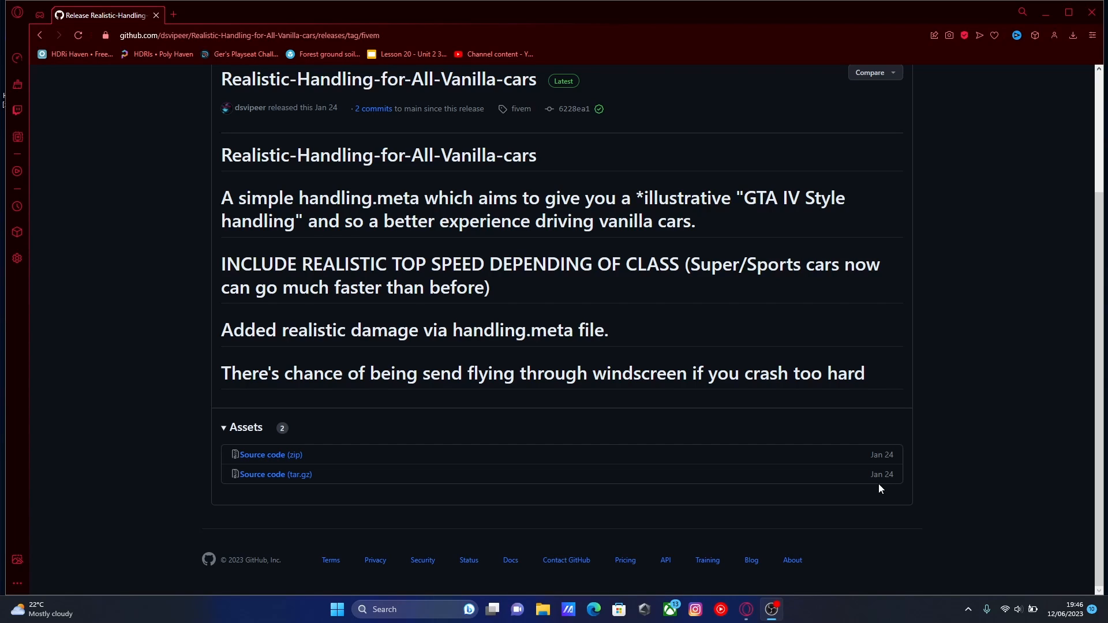
{"action": "mouse_move", "coordinate": [670, 424]}
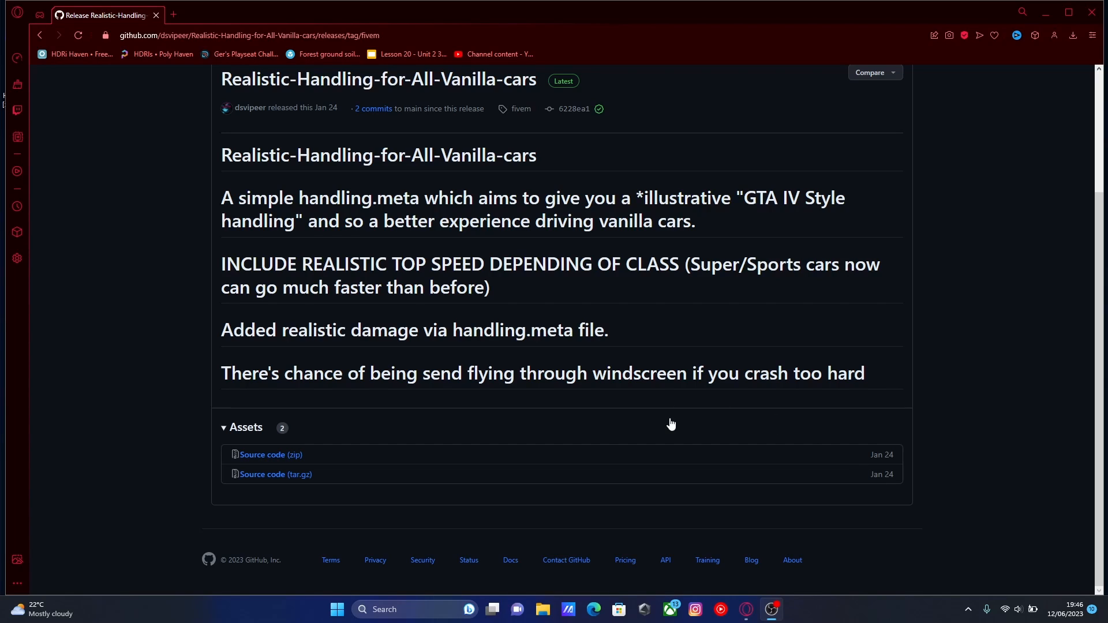
{"action": "mouse_move", "coordinate": [660, 426]}
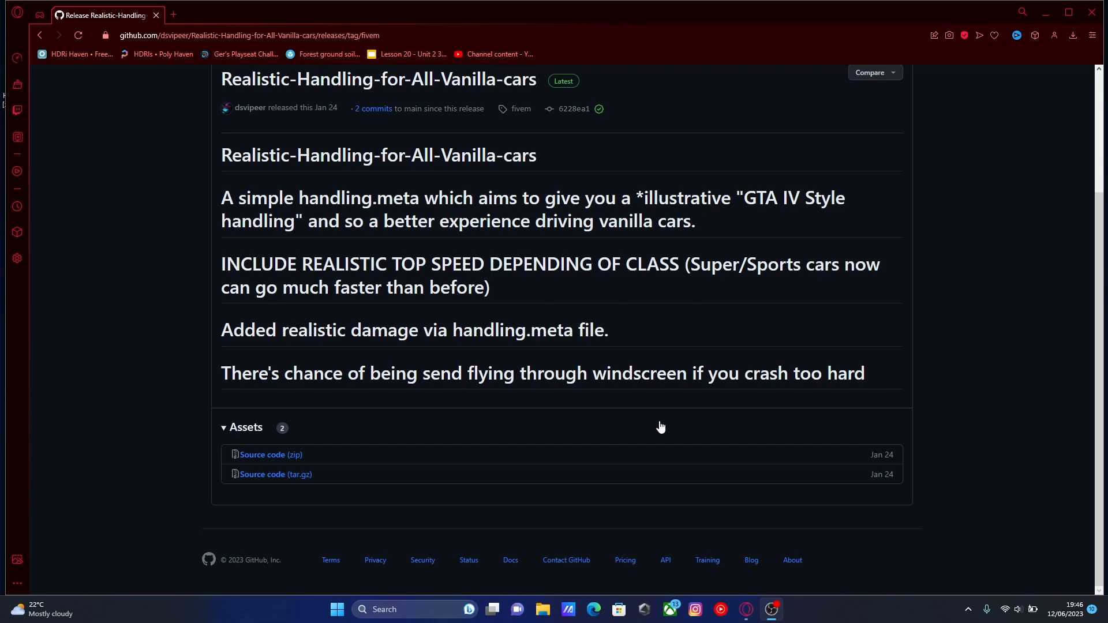
{"action": "mouse_move", "coordinate": [620, 403]}
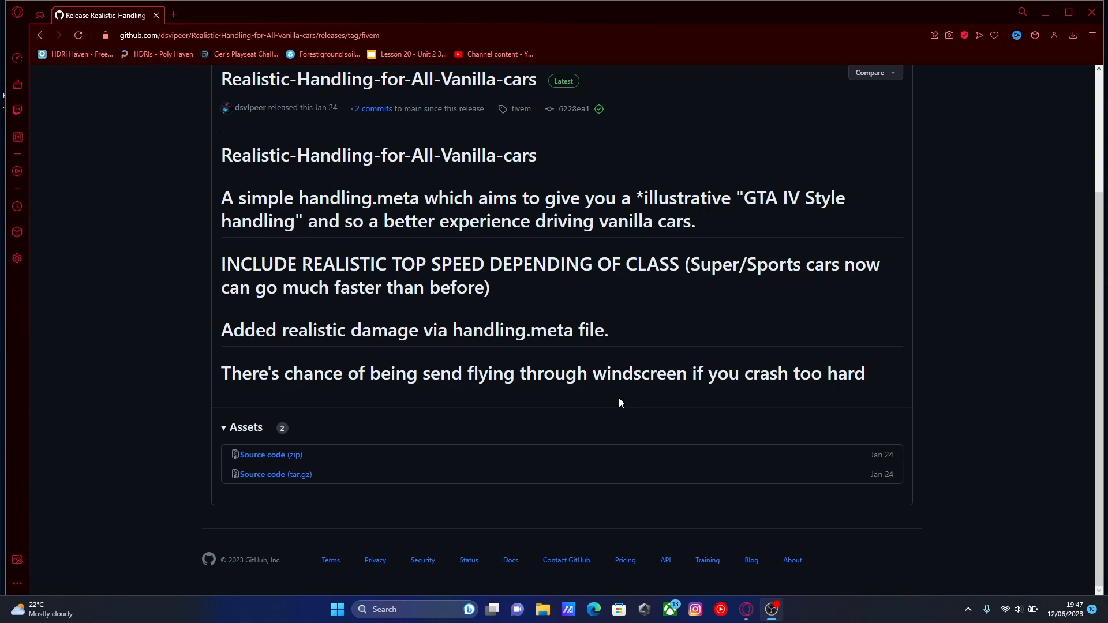
{"action": "mouse_move", "coordinate": [427, 129]}
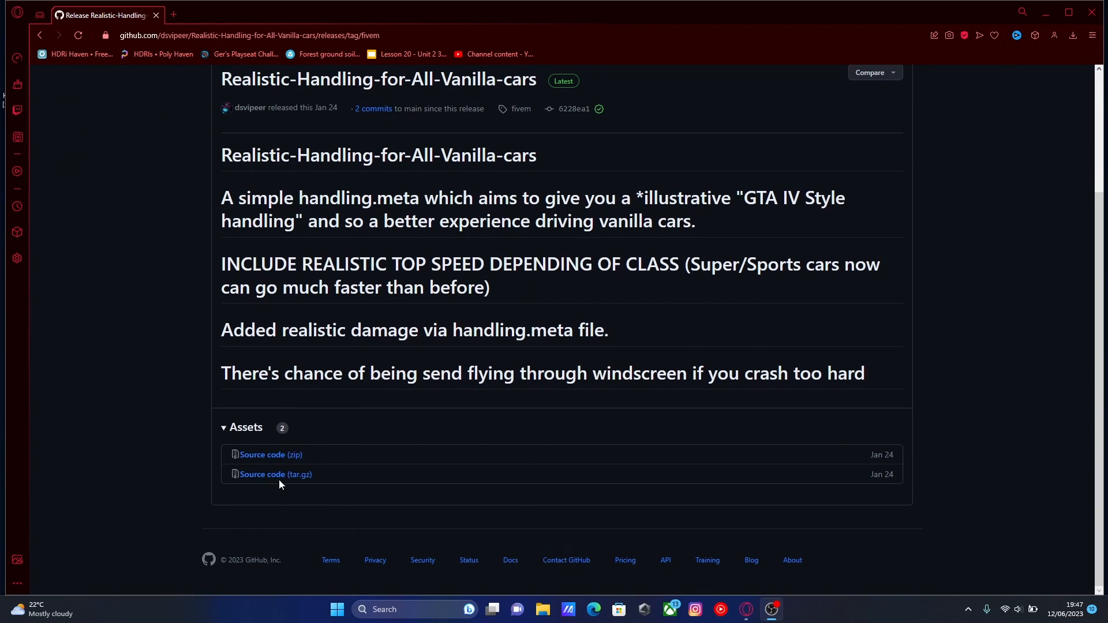
{"action": "mouse_move", "coordinate": [271, 454]}
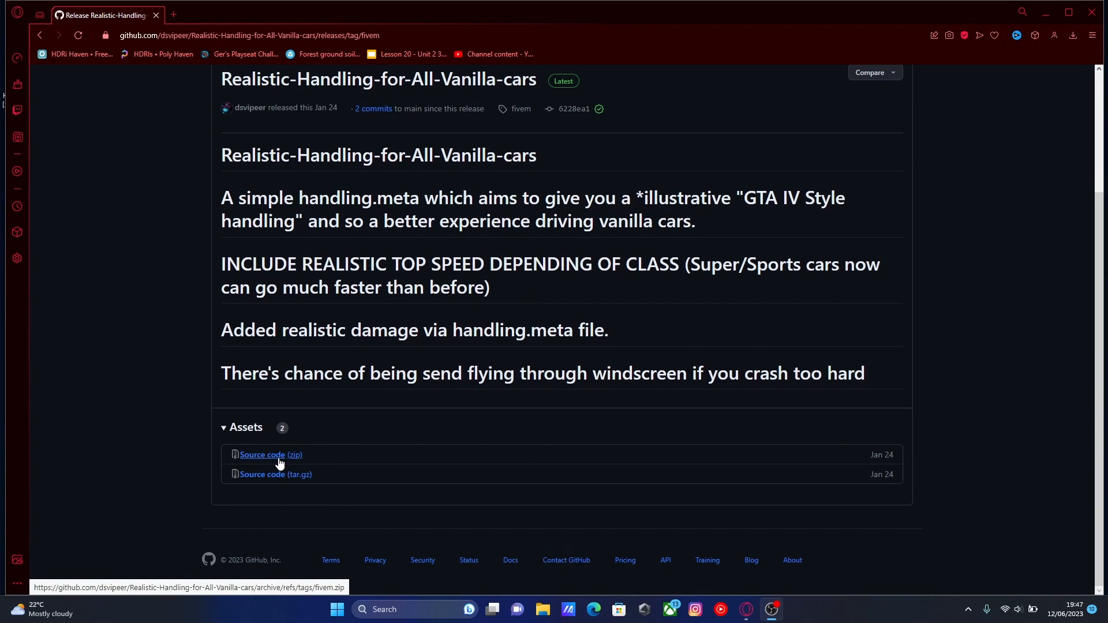
Step: Download the release's Source code (zip) into WinRAR and enter its top-level folder
{"action": "left_click", "coordinate": [270, 454]}
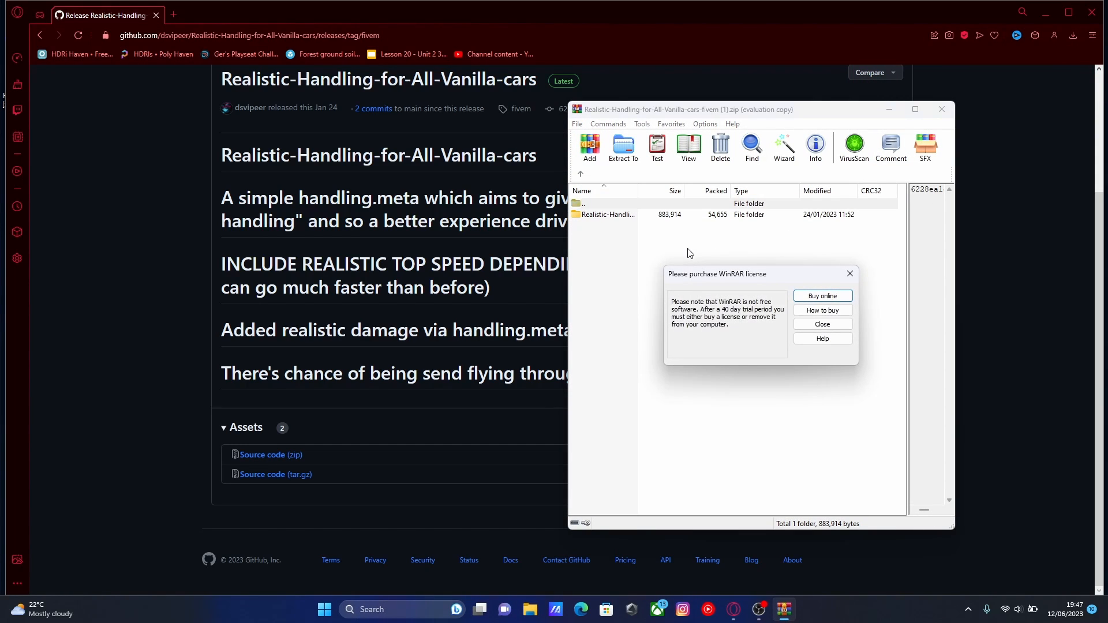
{"action": "left_click", "coordinate": [821, 324]}
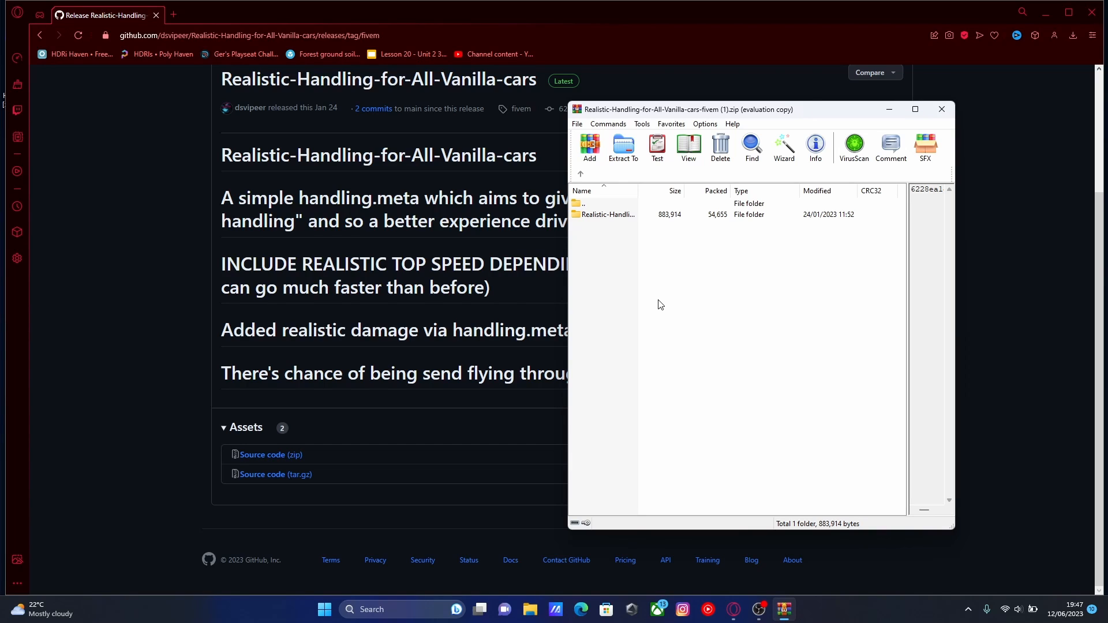
{"action": "mouse_move", "coordinate": [643, 264]}
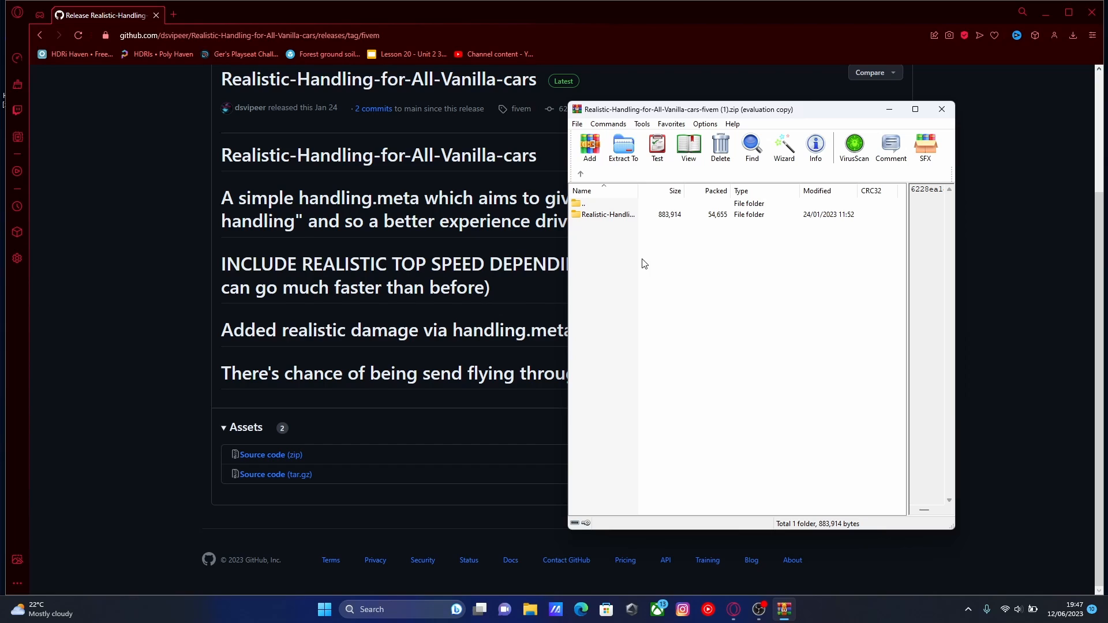
{"action": "left_click", "coordinate": [607, 214]}
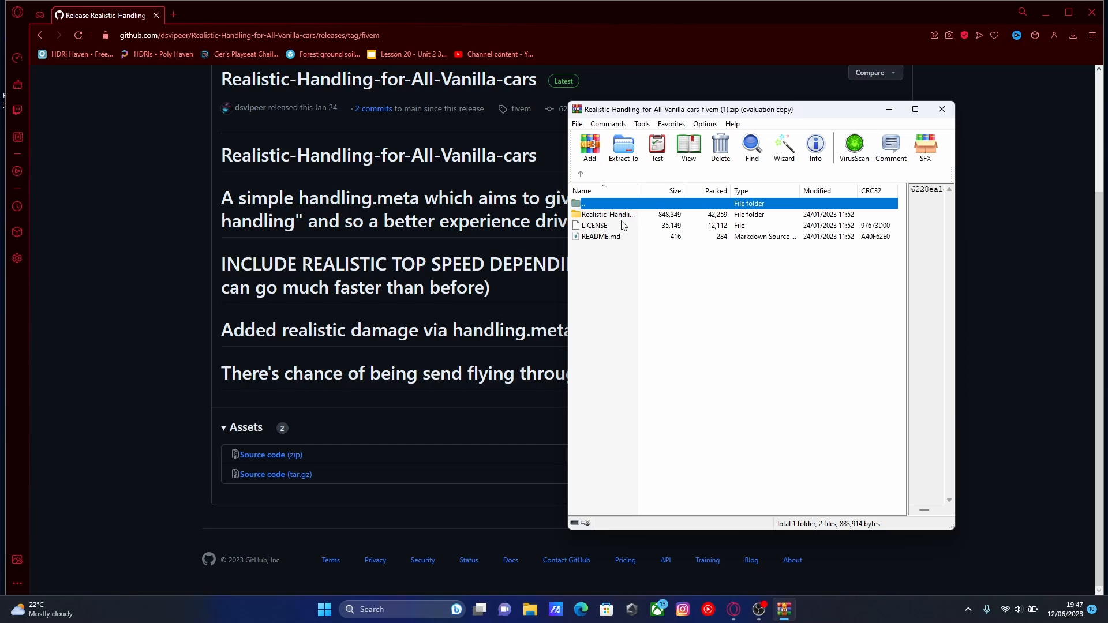
Step: Inspect the inner resource folder's contents (data, fxmanifest.lua) and return up a level
{"action": "left_click", "coordinate": [607, 214]}
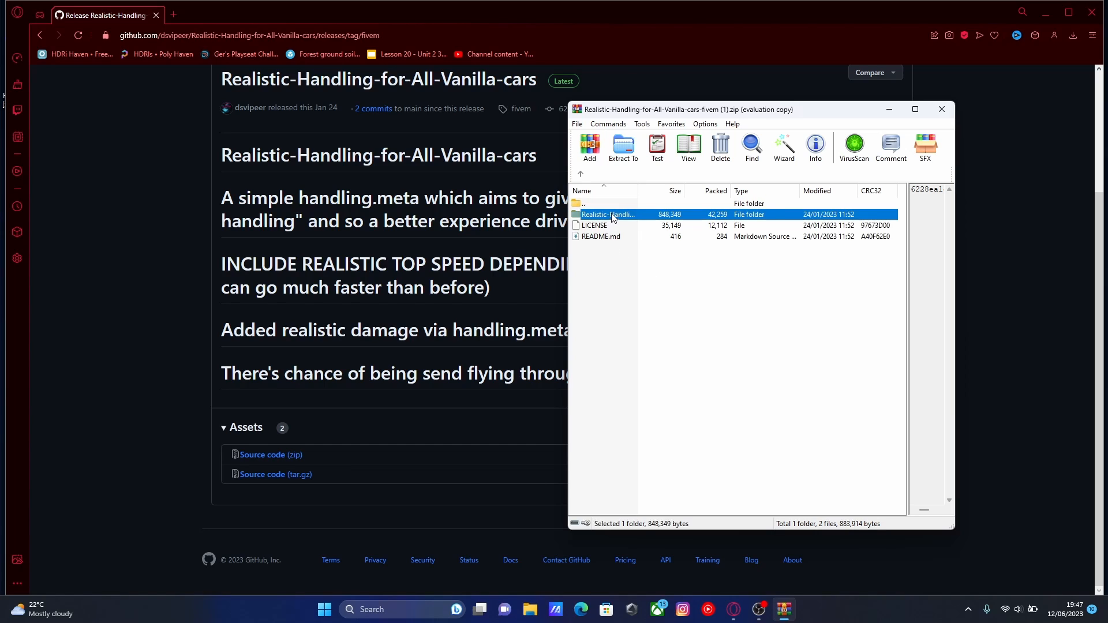
{"action": "double_click", "coordinate": [607, 214]}
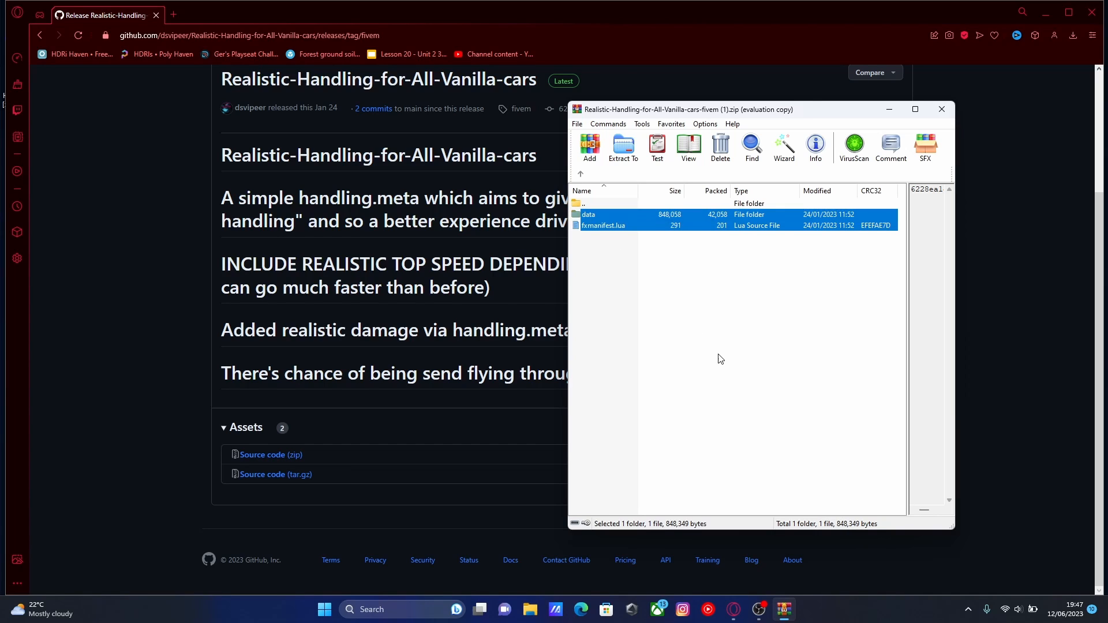
{"action": "left_click", "coordinate": [580, 174]}
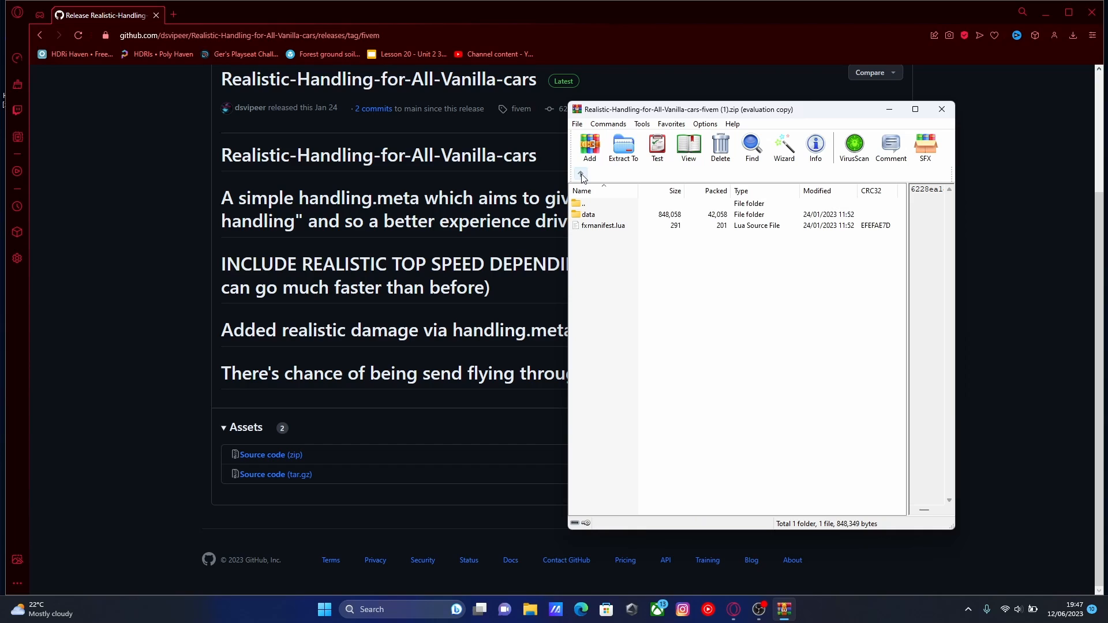
{"action": "left_click", "coordinate": [580, 175]}
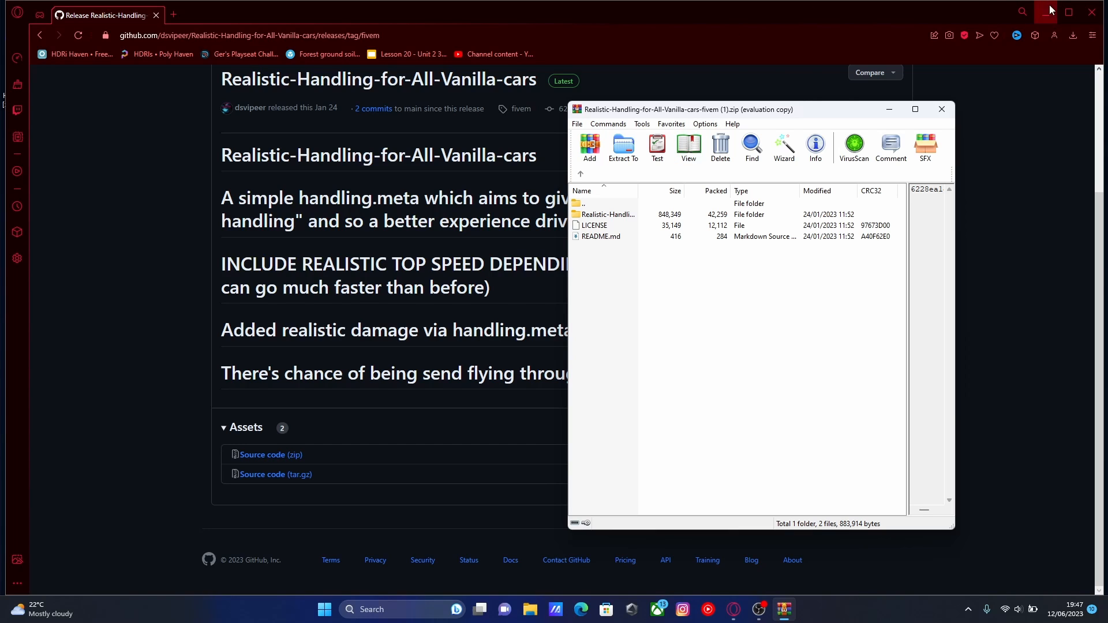
Step: Bring up File Explorer at the Documents folder
{"action": "left_click", "coordinate": [1048, 10]}
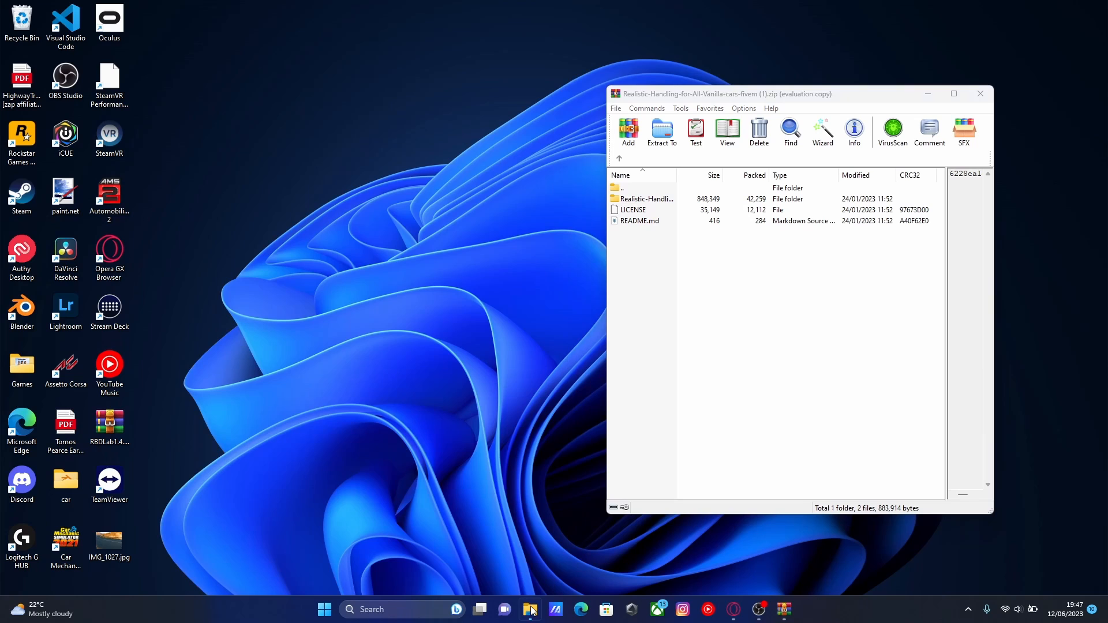
{"action": "left_click", "coordinate": [529, 609]}
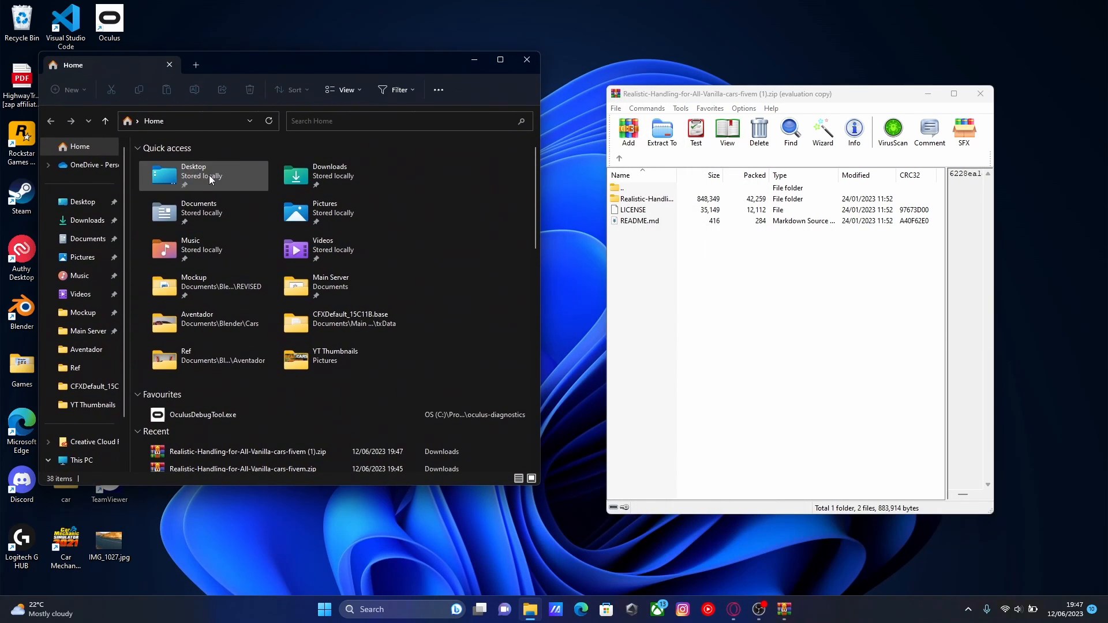
{"action": "left_click", "coordinate": [88, 238]}
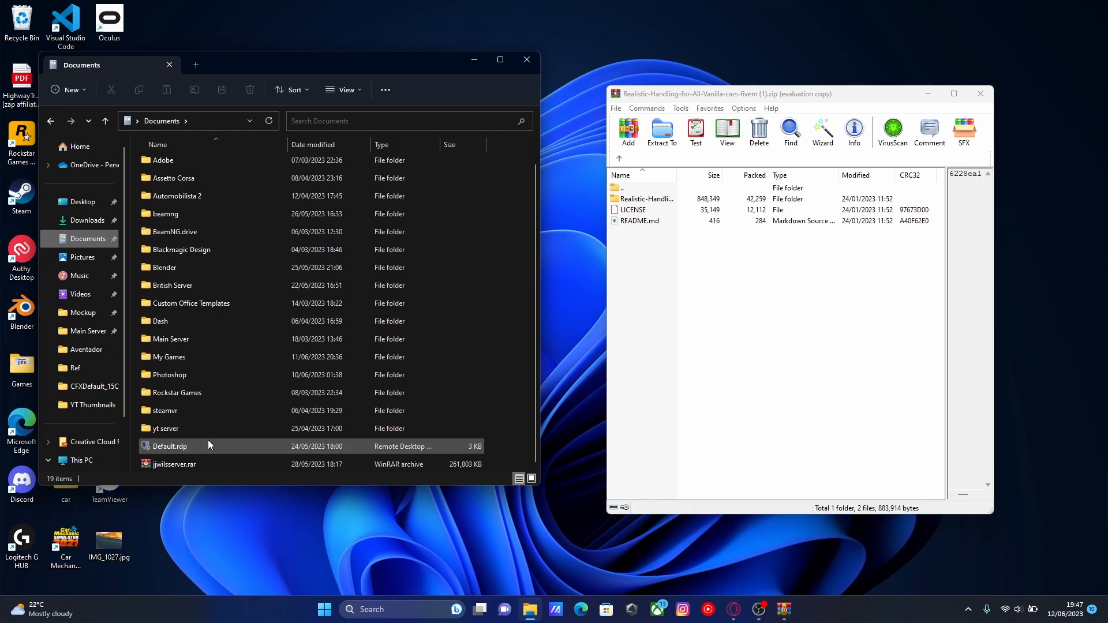
Step: Navigate through yt server > txData > CFXDefault to the server's resources folder
{"action": "double_click", "coordinate": [165, 428]}
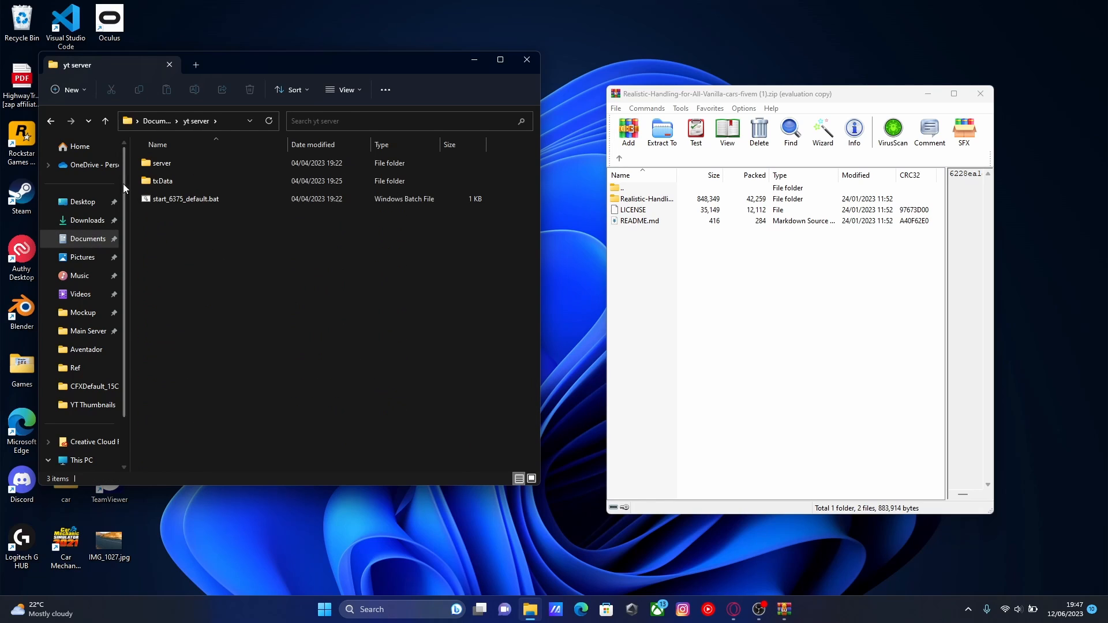
{"action": "double_click", "coordinate": [163, 181]}
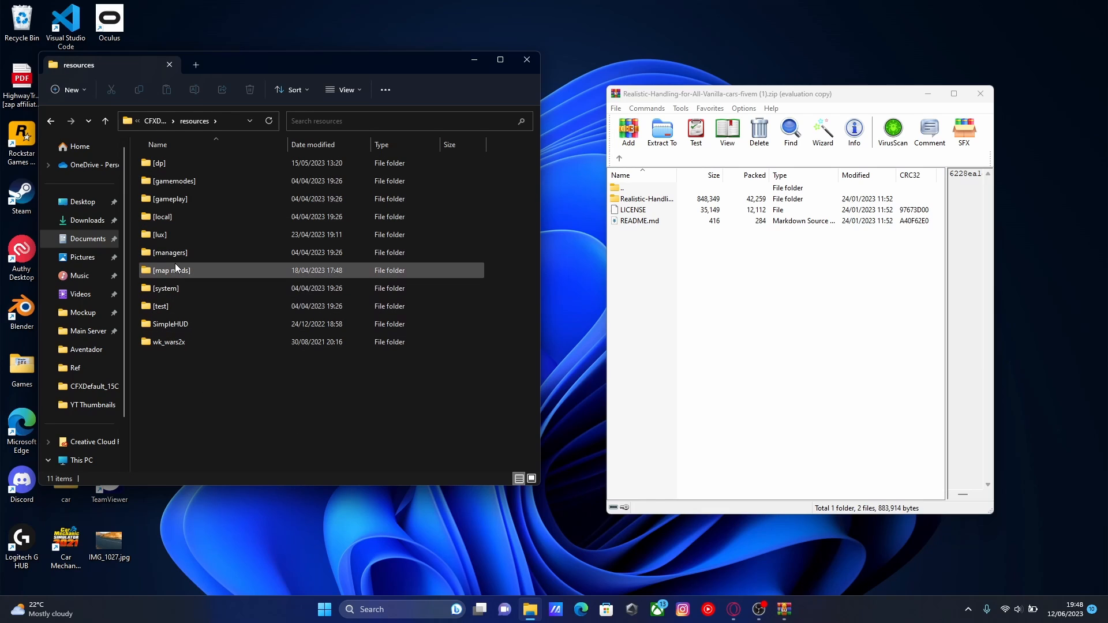
{"action": "left_click", "coordinate": [168, 341]}
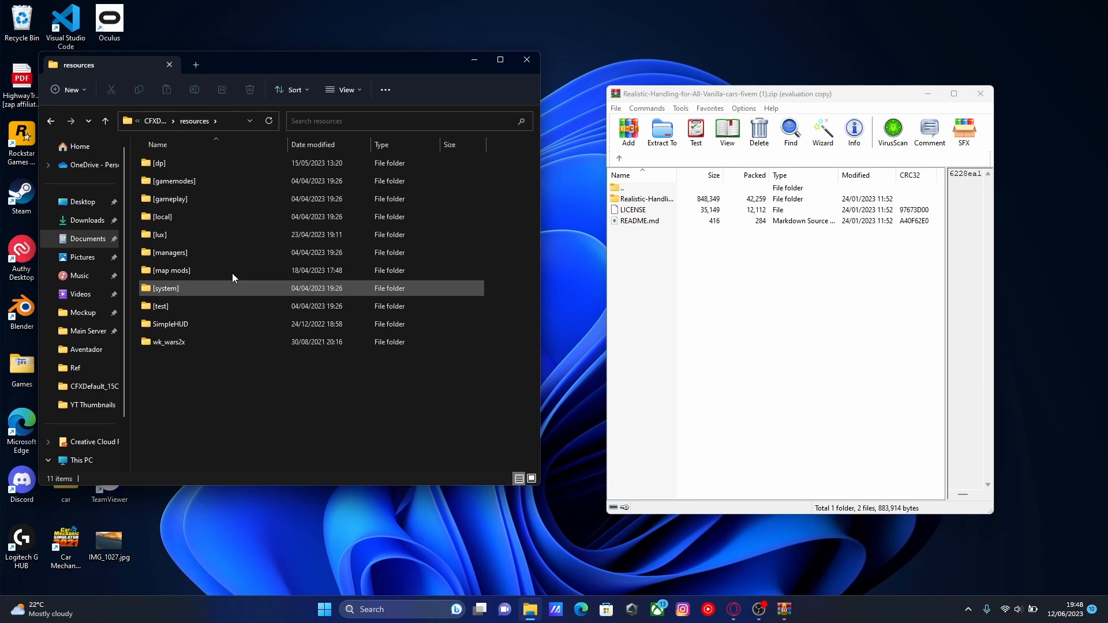
Step: Create a new folder named [car scripts] inside resources
{"action": "left_click", "coordinate": [235, 412]}
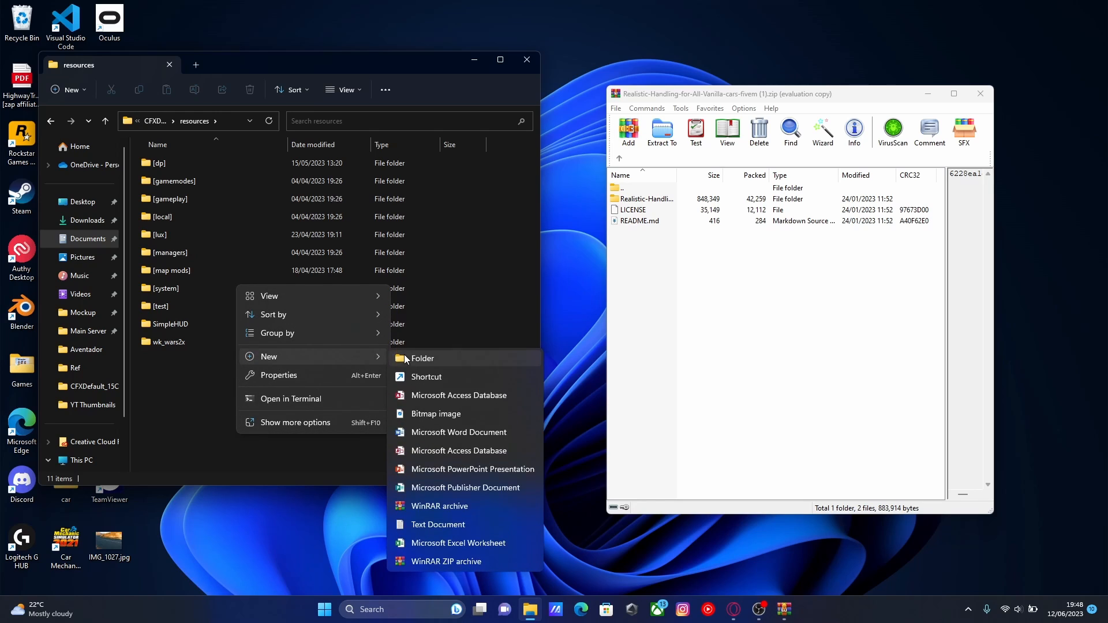
{"action": "left_click", "coordinate": [422, 358]}
{"action": "type", "text": "[car script]"}
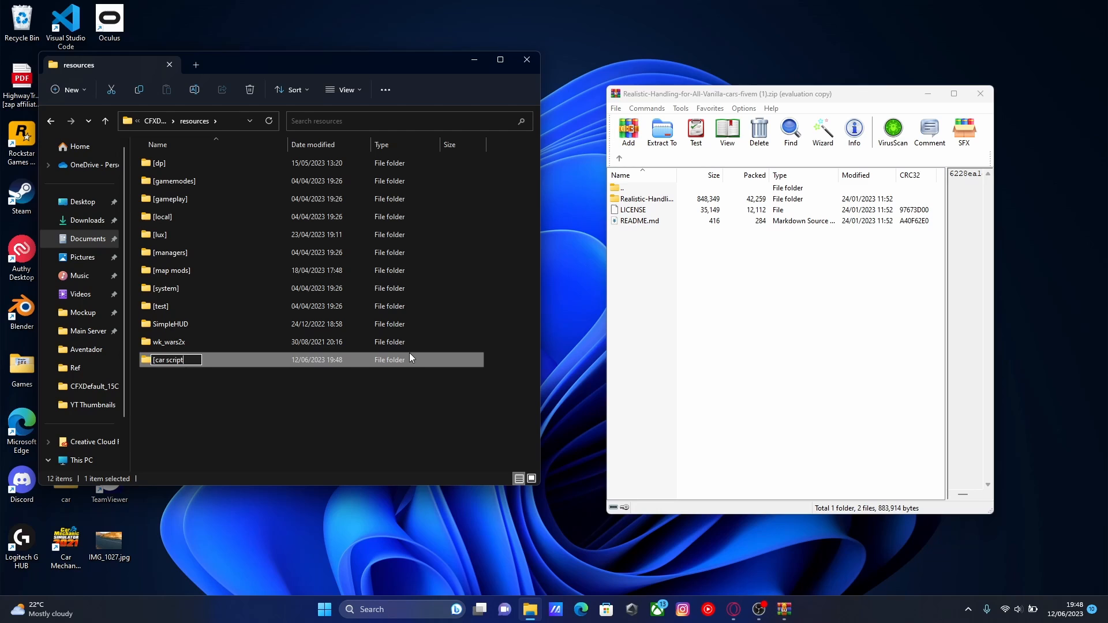
{"action": "key", "text": "Enter"}
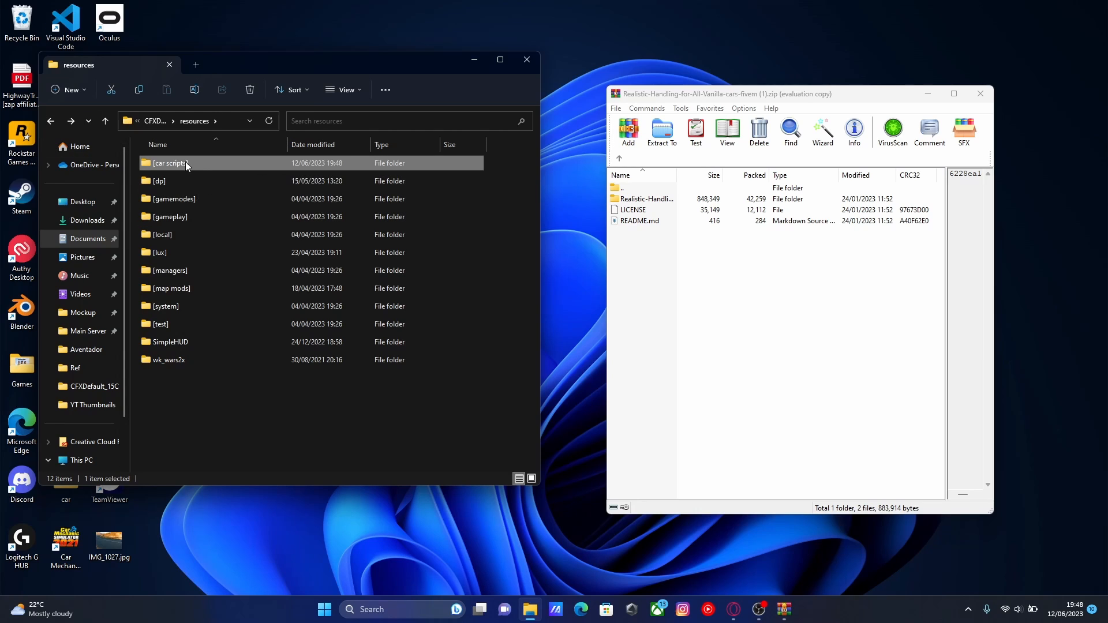
Step: Enter the new [car scripts] folder ready to receive the Realistic-Handling folder
{"action": "double_click", "coordinate": [170, 163]}
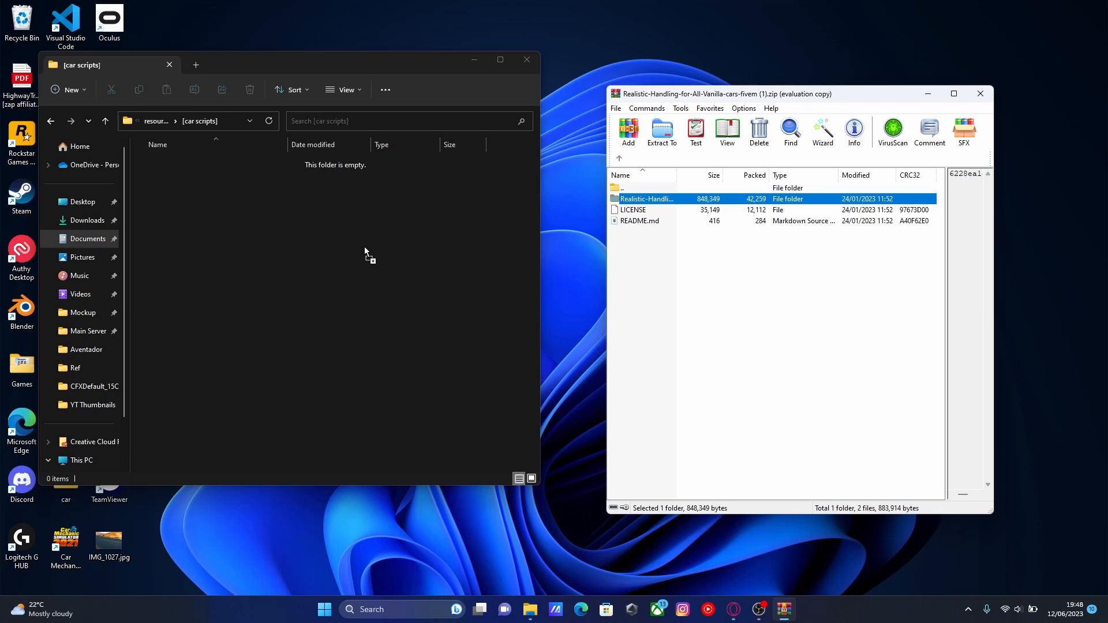
{"action": "mouse_move", "coordinate": [341, 244]}
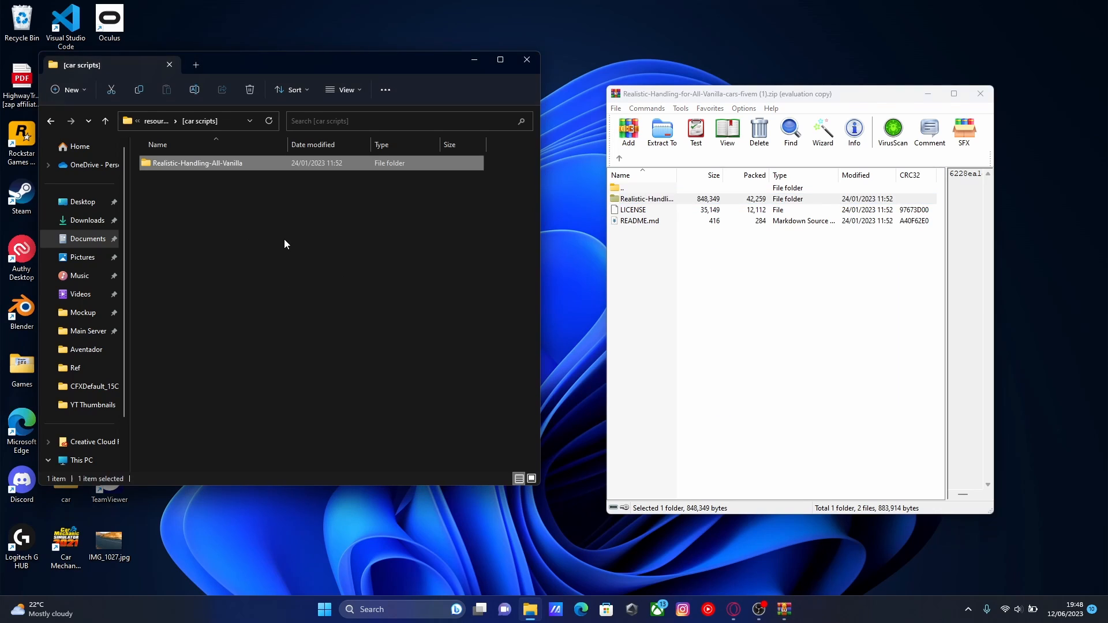
{"action": "mouse_move", "coordinate": [258, 171]}
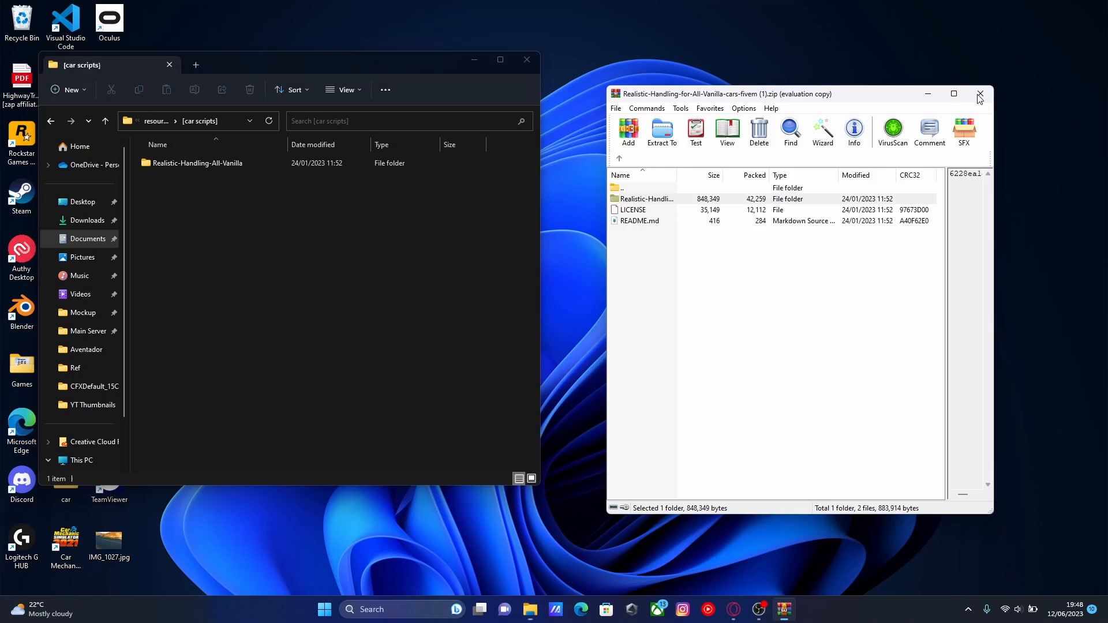
Step: Close WinRAR and load server.cfg from the CFXDefault folder into Notepad
{"action": "left_click", "coordinate": [978, 94]}
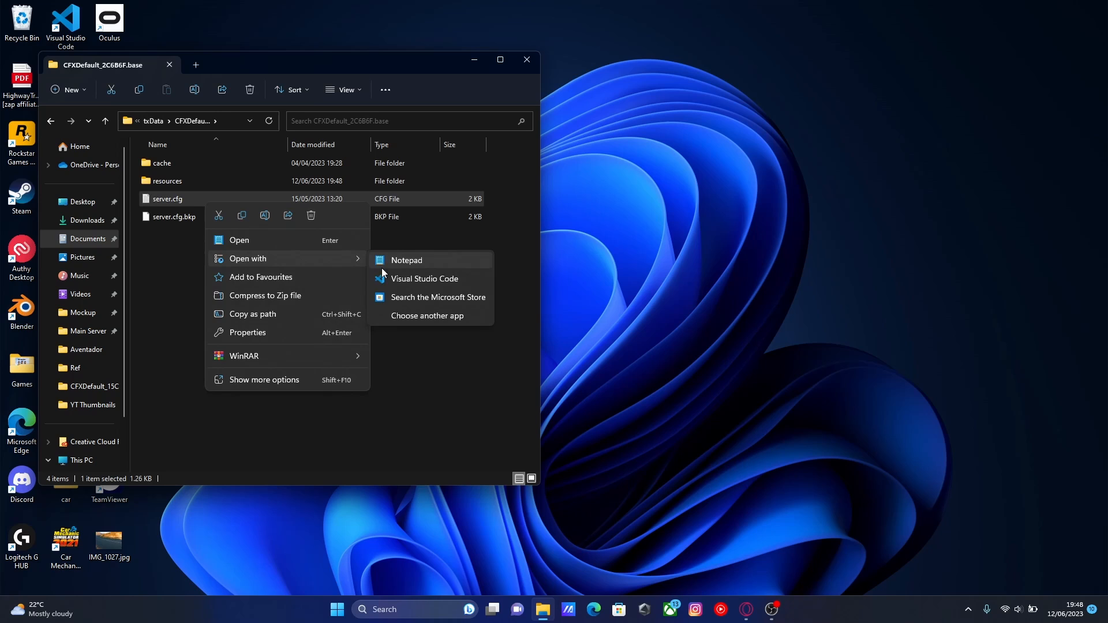
{"action": "left_click", "coordinate": [406, 260]}
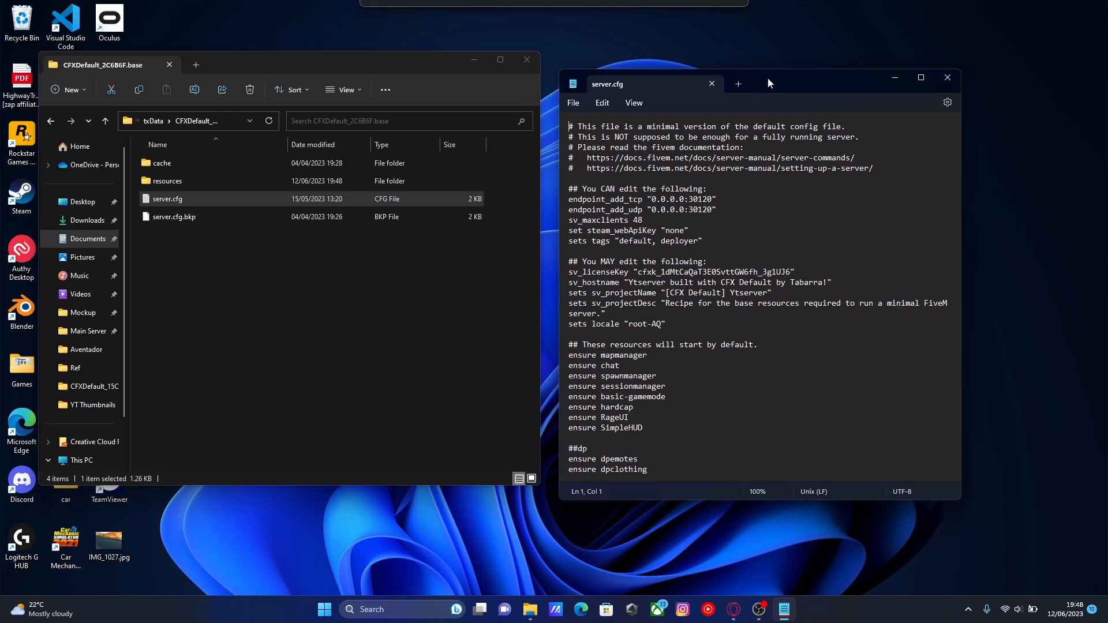
Step: Append a ##car scripts section with ensure Realistic-Handling-All-Vanilla, then save and close server.cfg
{"action": "scroll", "scroll_direction": "down", "scroll_amount": 3}
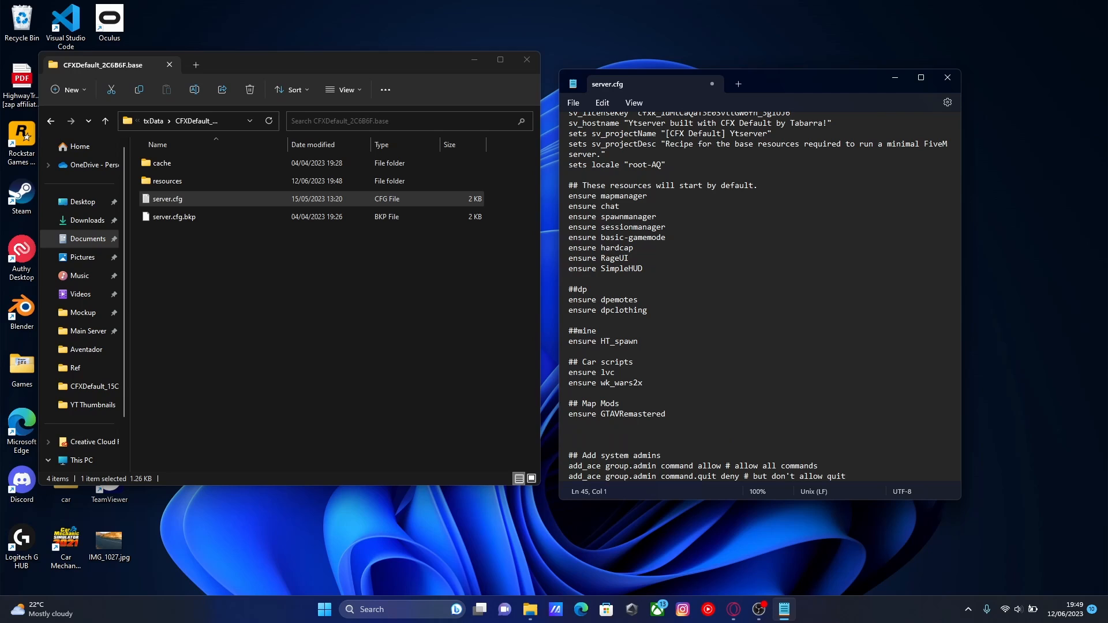
{"action": "type", "text": "##car"}
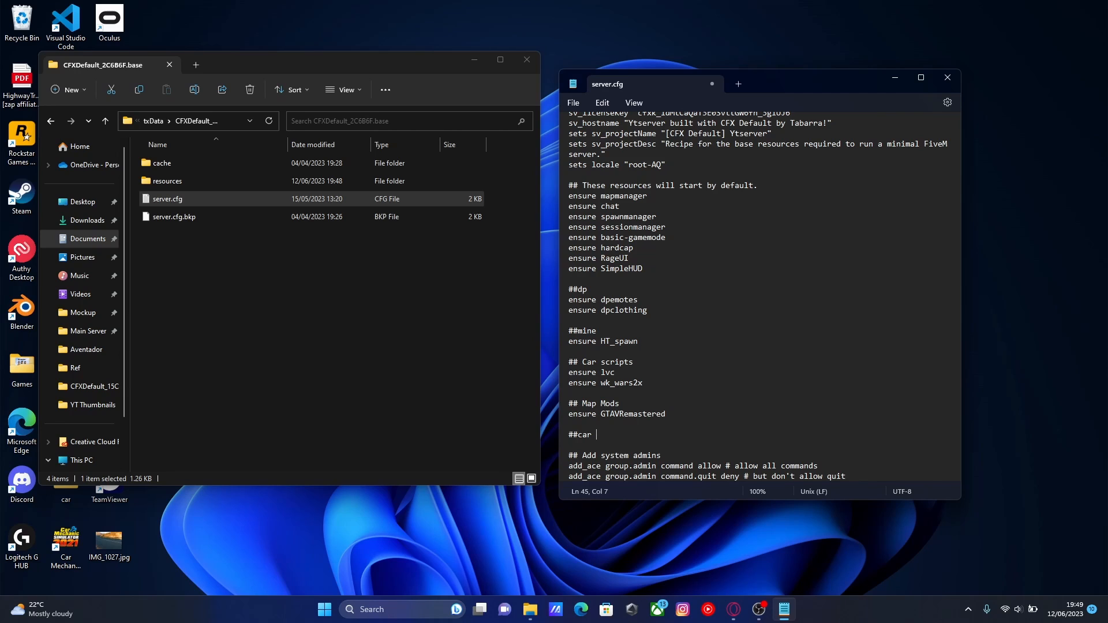
{"action": "type", "text": "scripts"}
{"action": "type", "text": "ensure"}
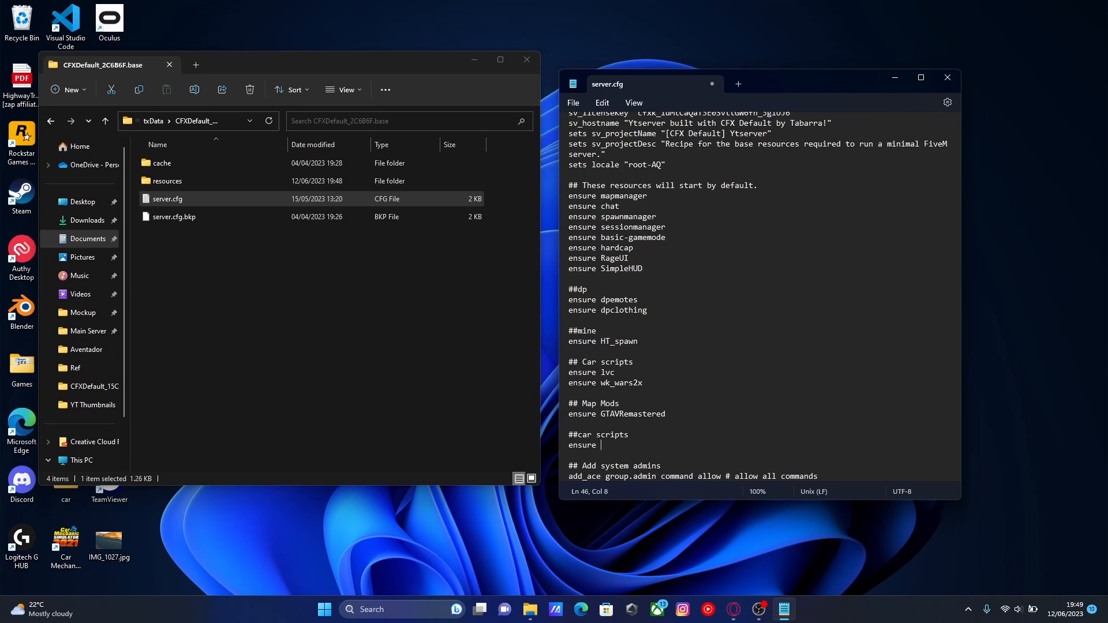
{"action": "type", "text": "Realistic-Handling-All-Vanilla"}
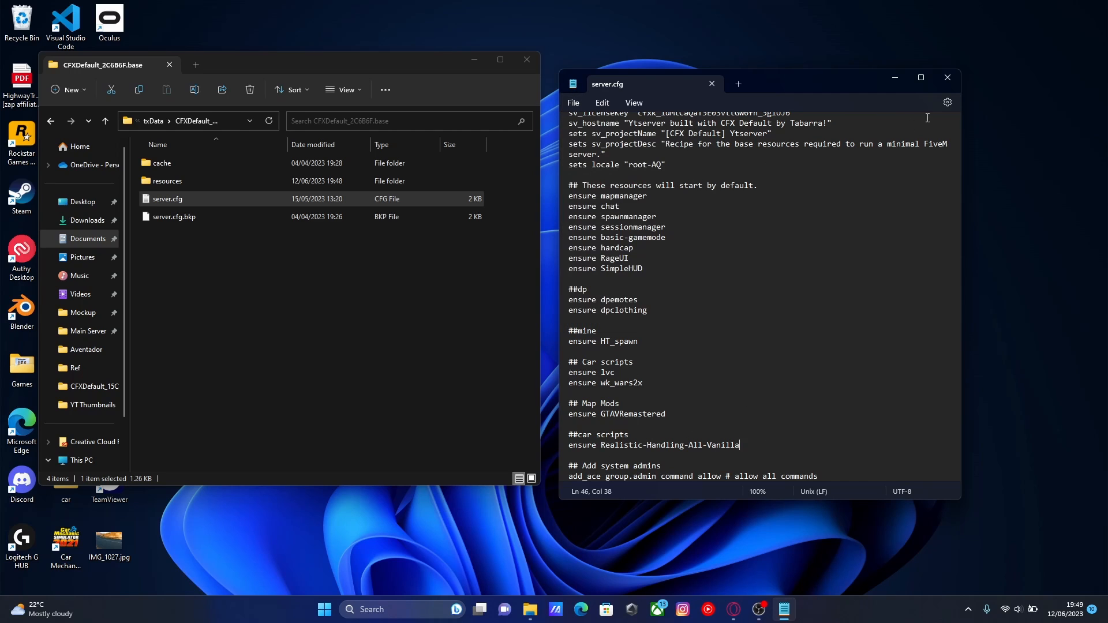
{"action": "left_click", "coordinate": [946, 77]}
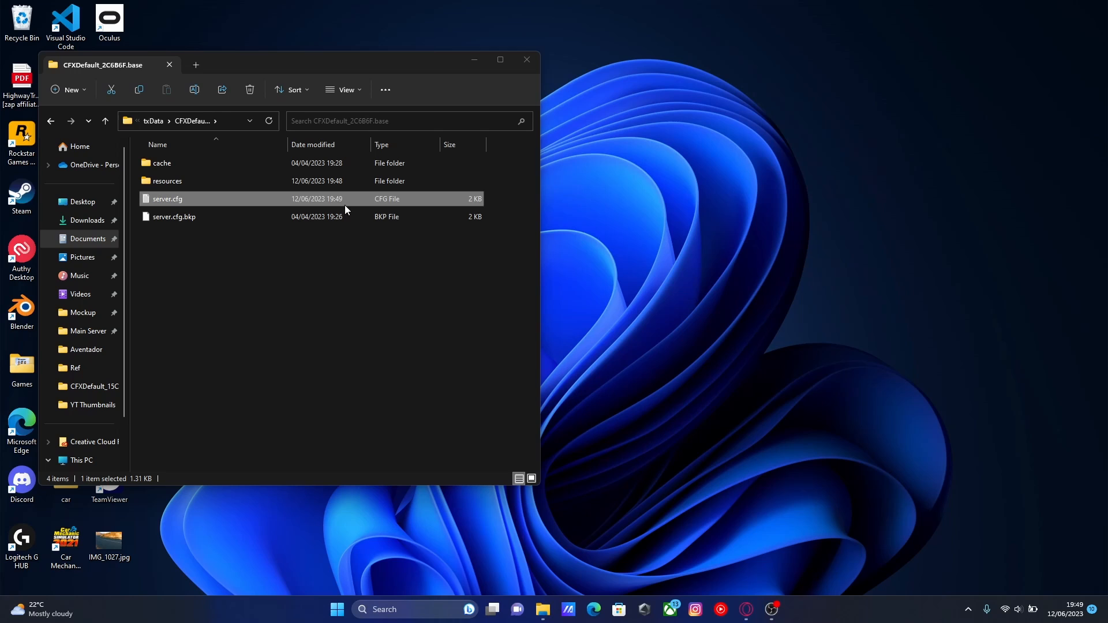